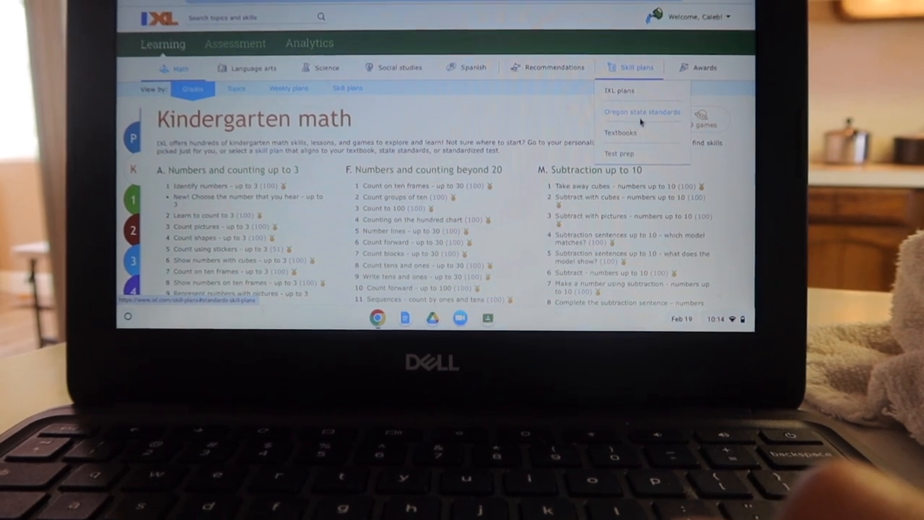
Choose Oregon state standards from the Skill plans menu to view Oregon math plans
left_click(642, 112)
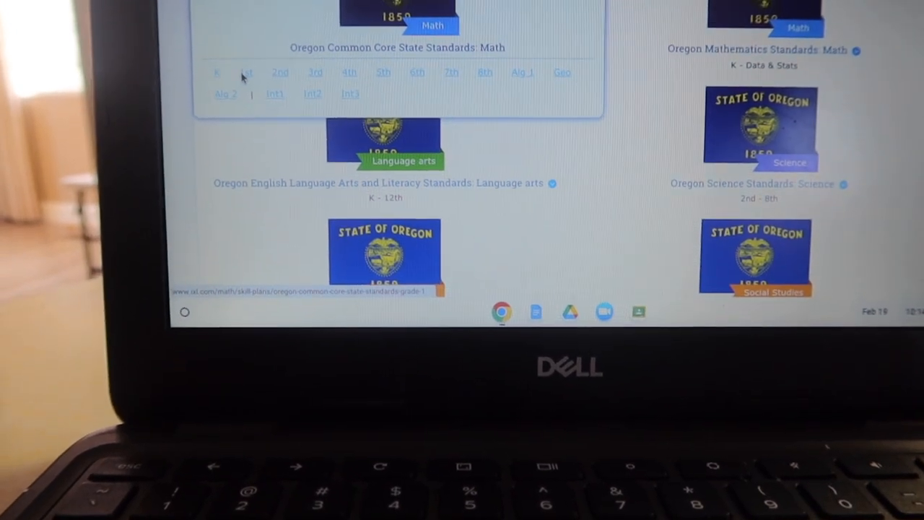
Open the Grade 1 Oregon Common Core math plan and scroll through its skills
left_click(246, 72)
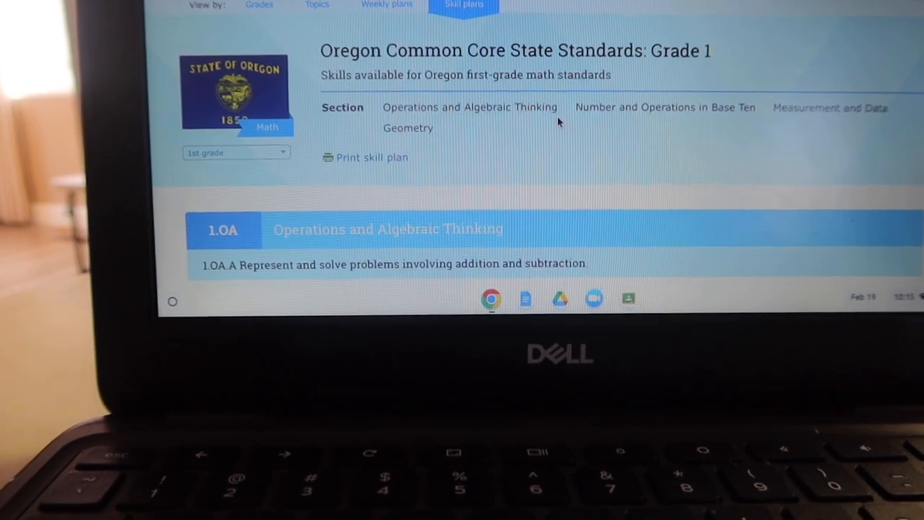
scroll("down", 3)
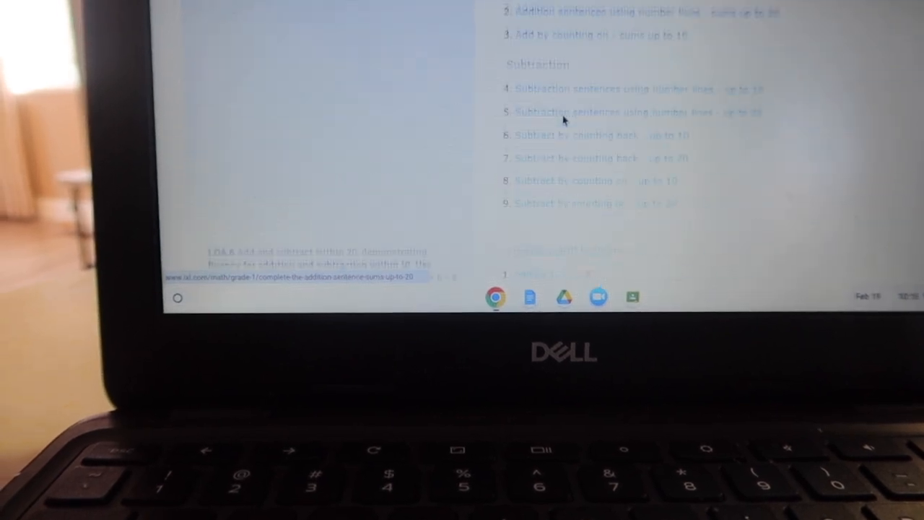
scroll("down", 3)
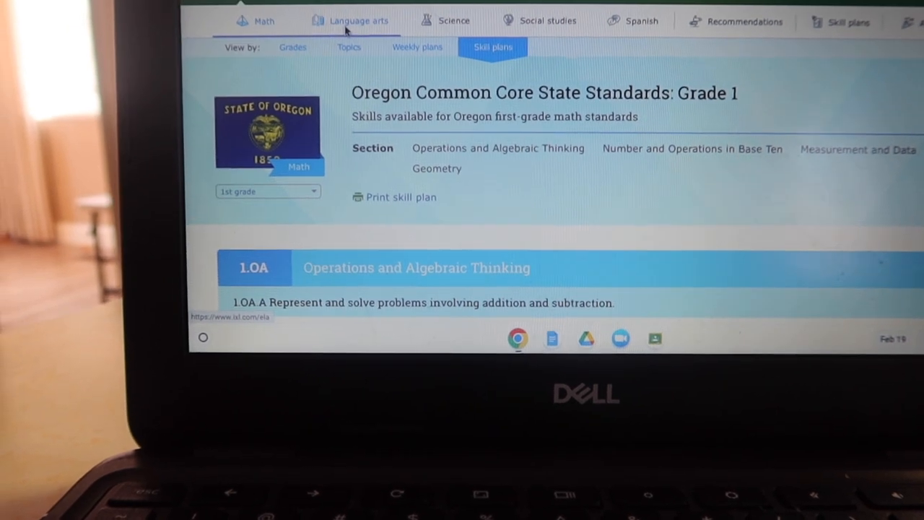
Go to IXL Spanish and scroll to The Spanish alphabet skill under Pasos preliminares
left_click(358, 20)
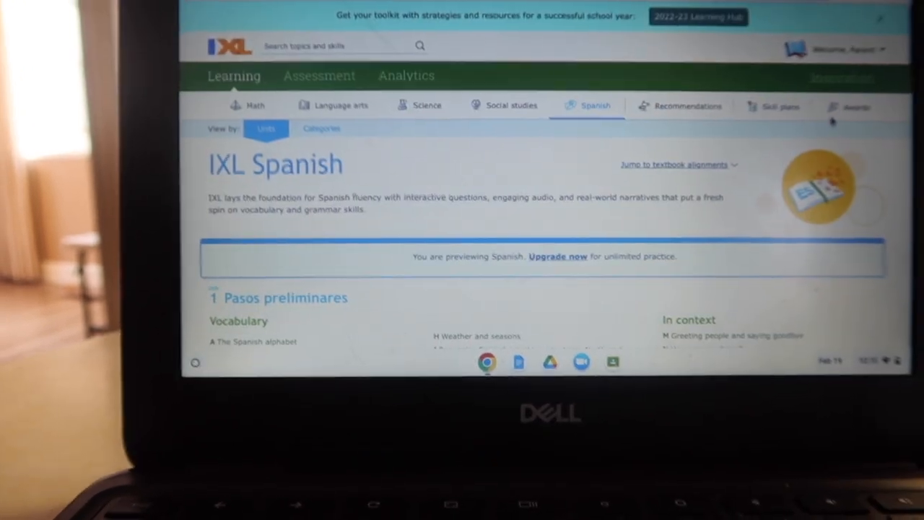
scroll("down", 3)
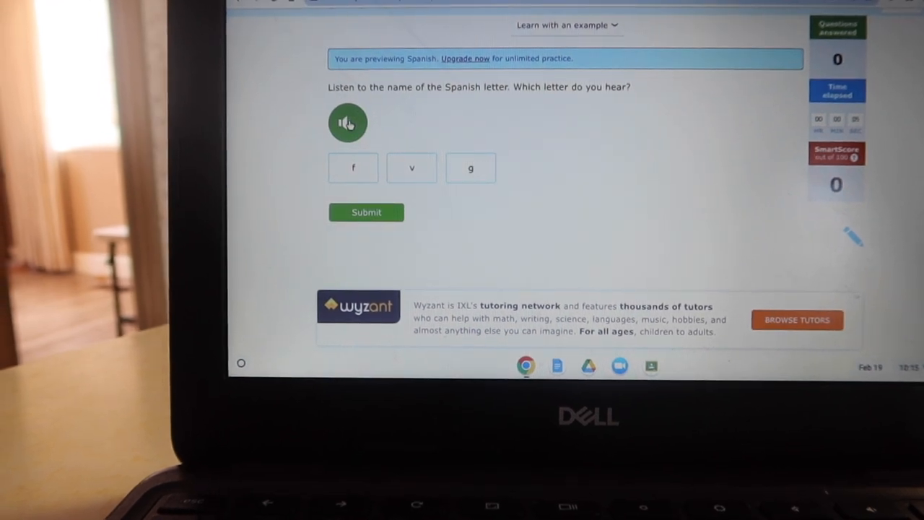
Listen to each spoken letter and answer f, then m
left_click(347, 168)
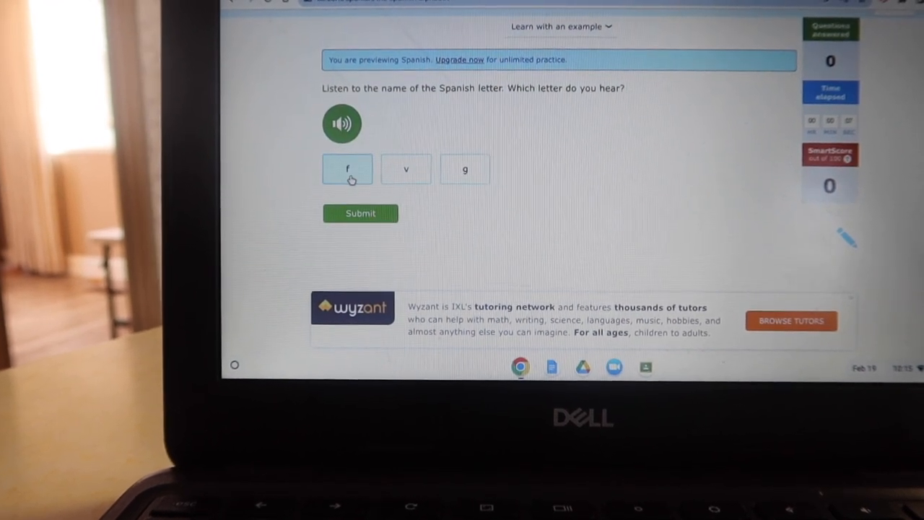
left_click(359, 213)
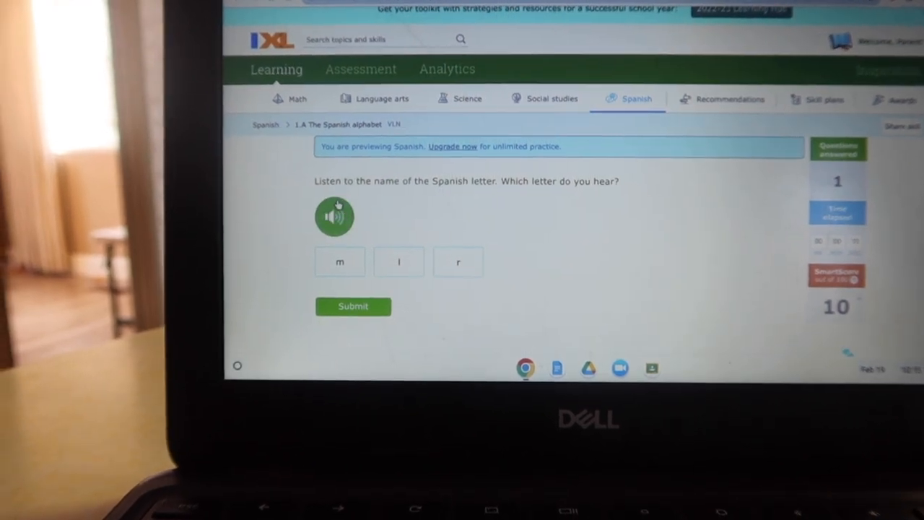
left_click(338, 261)
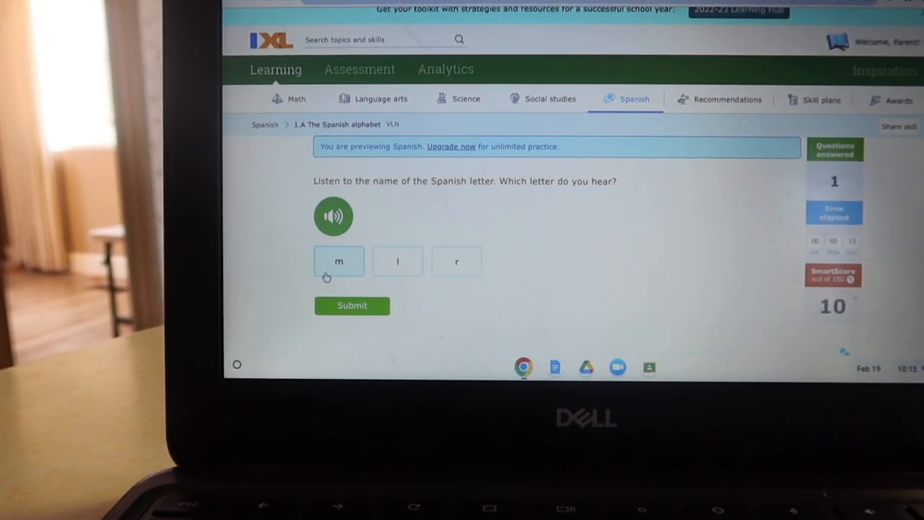
left_click(351, 305)
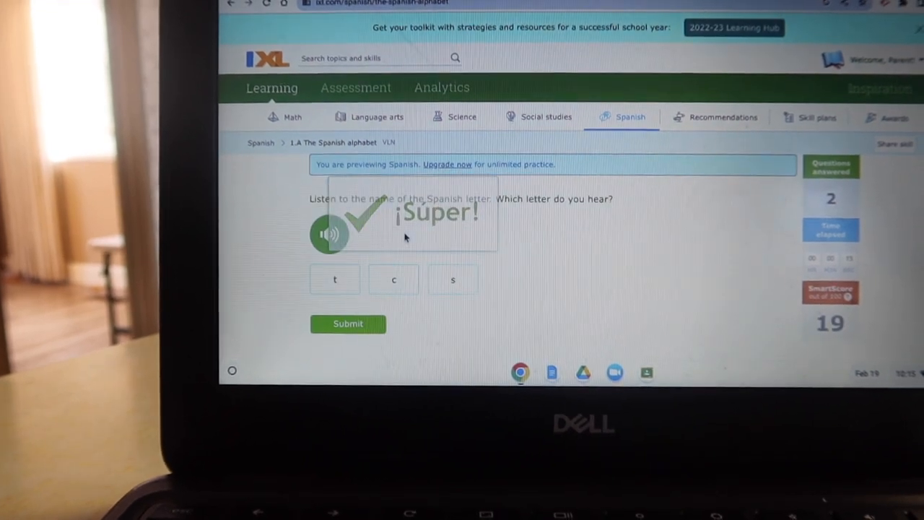